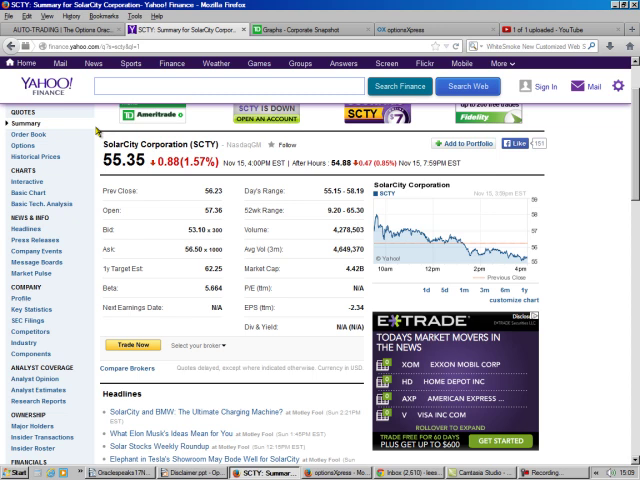
pyautogui.moveTo(93, 131)
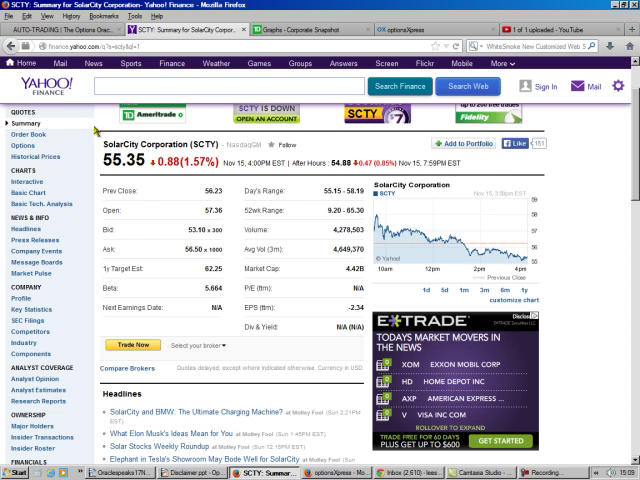
# Scroll down the SCTY Yahoo Finance summary to the Headlines section
pyautogui.scroll(-3)
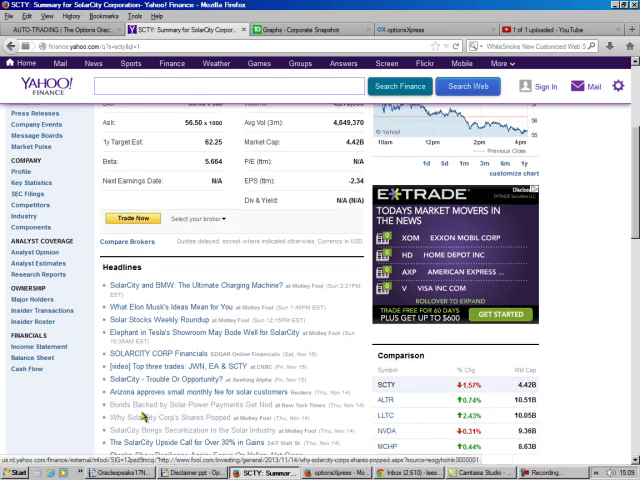
pyautogui.scroll(-3)
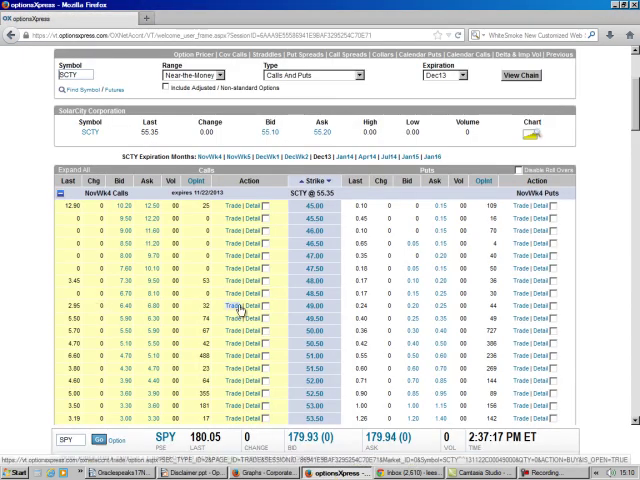
# Scroll the SCTY NovWk4 option chain down through strikes 45 to 55
pyautogui.scroll(-3)
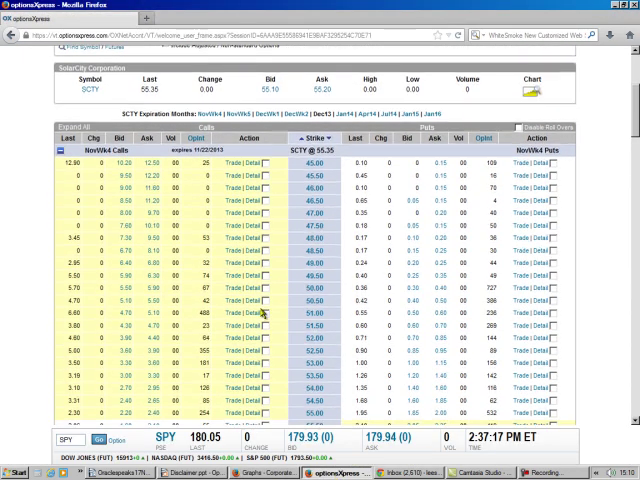
pyautogui.scroll(-3)
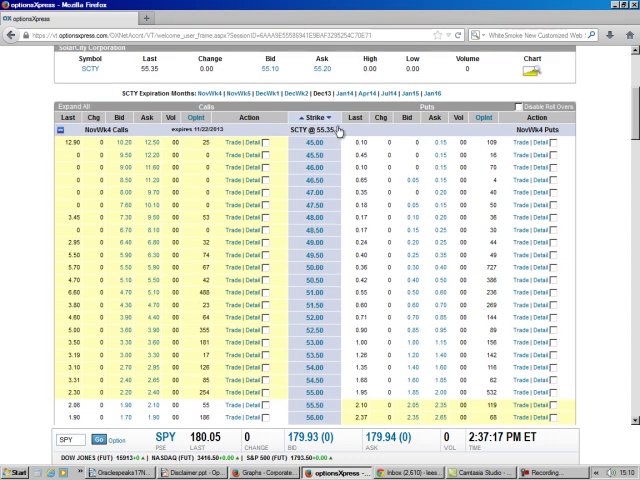
pyautogui.moveTo(335, 135)
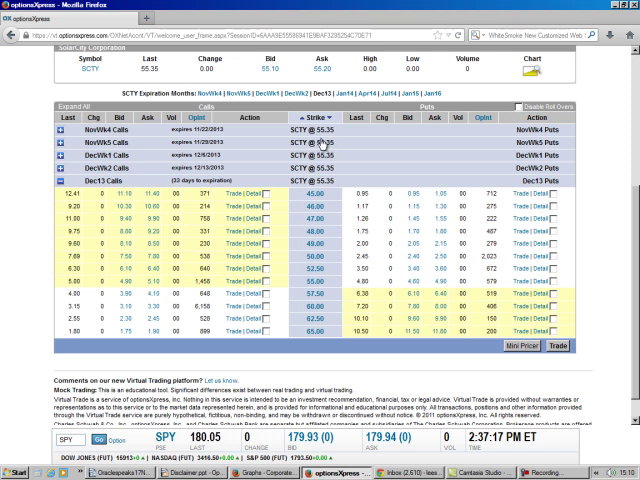
pyautogui.moveTo(177, 193)
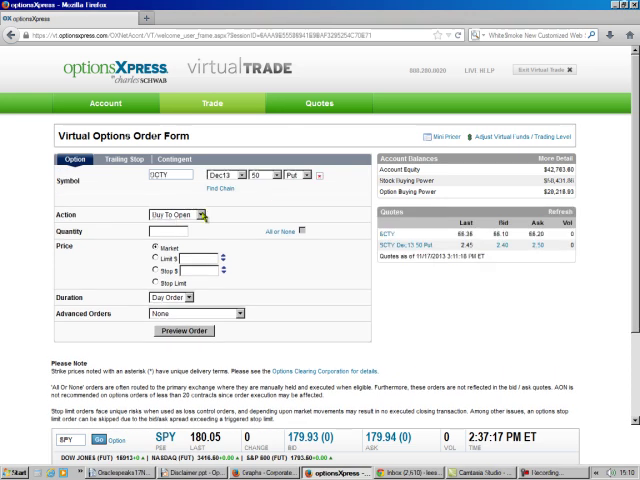
# Set the order to Sell To Open 2 contracts at market and preview it
pyautogui.click(203, 214)
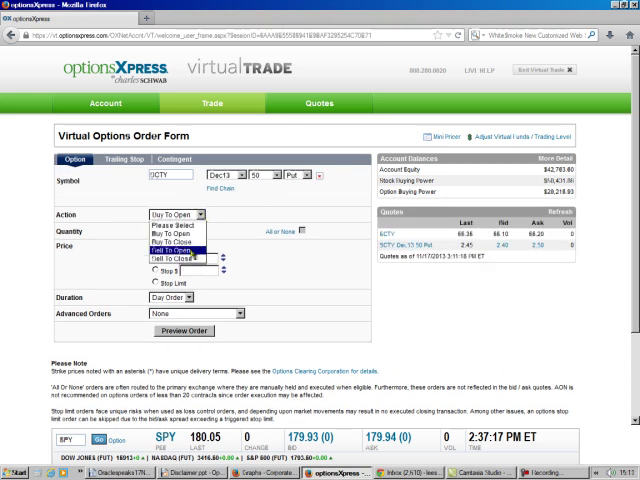
pyautogui.click(165, 267)
pyautogui.write('2')
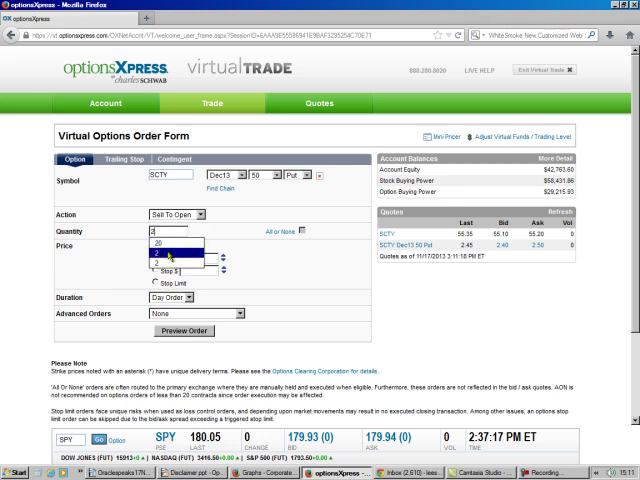
pyautogui.click(160, 243)
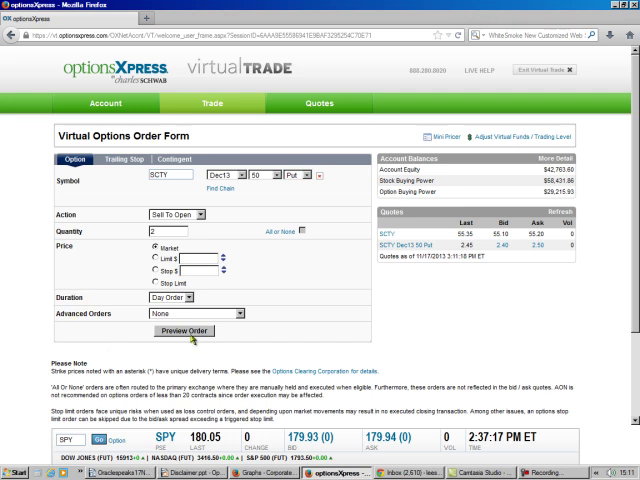
pyautogui.click(184, 331)
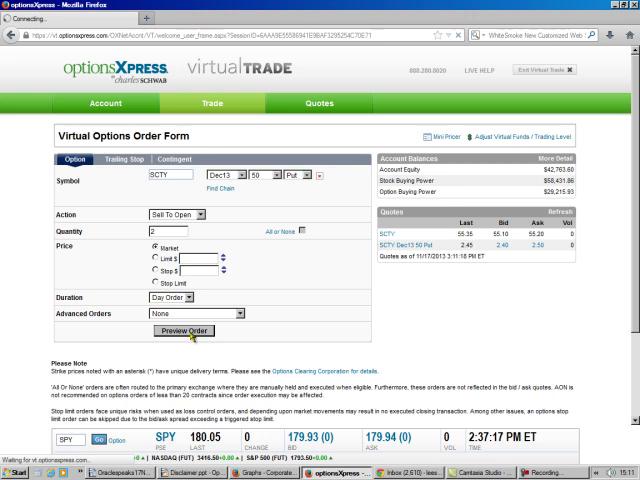
pyautogui.click(184, 331)
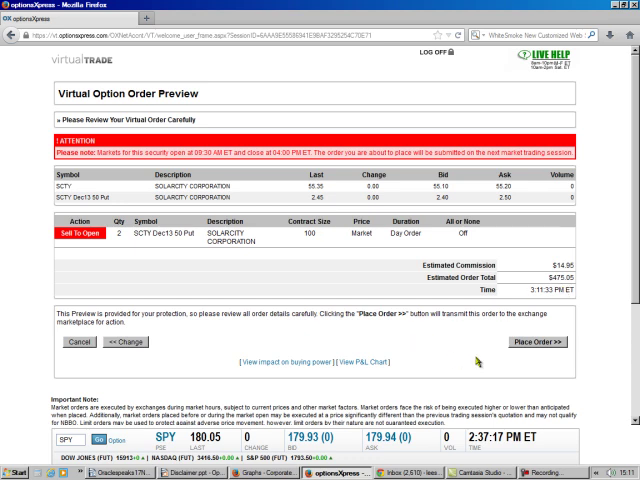
pyautogui.moveTo(475, 358)
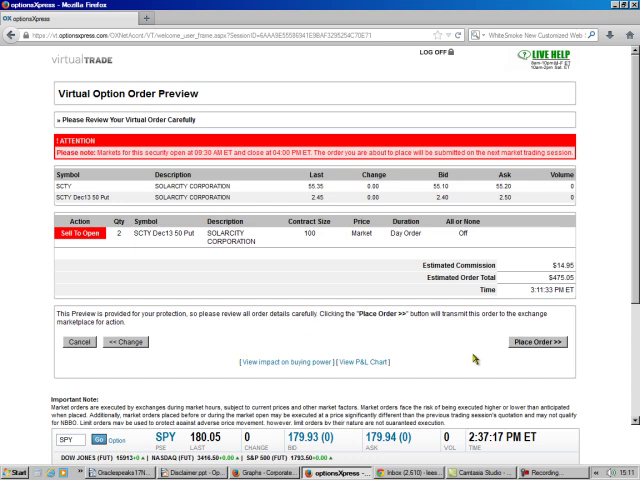